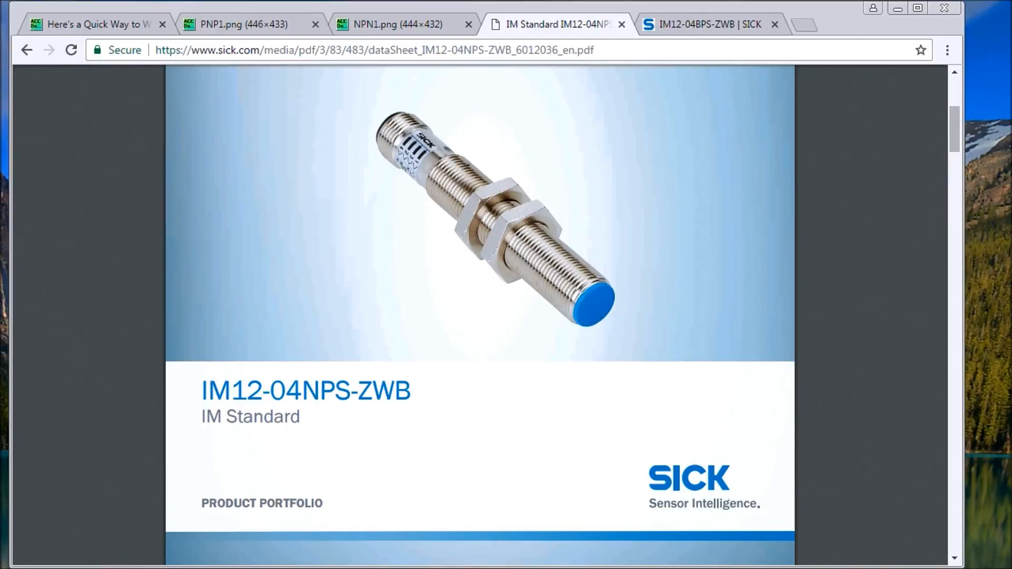
mouse_move(387, 278)
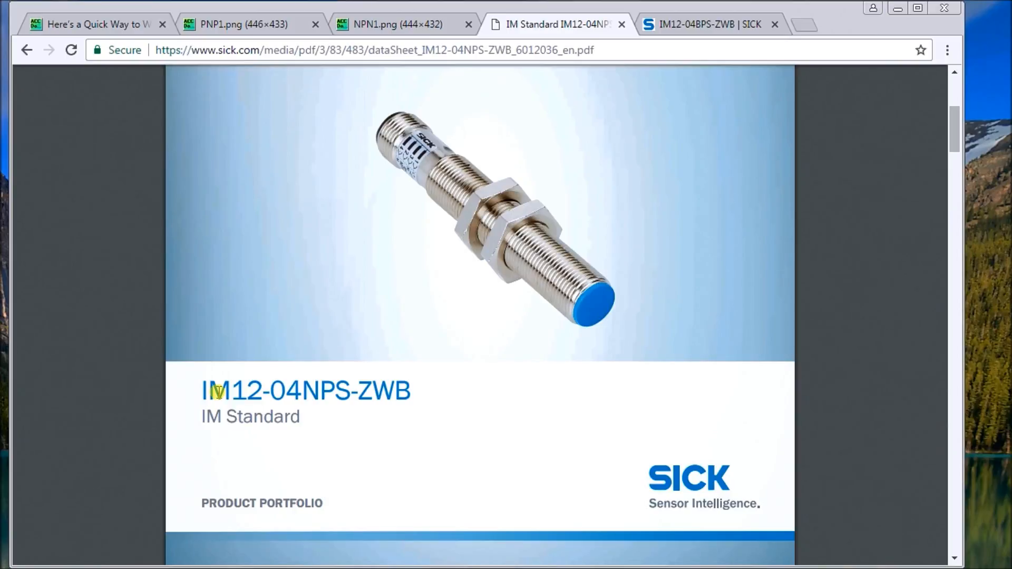
mouse_move(218, 392)
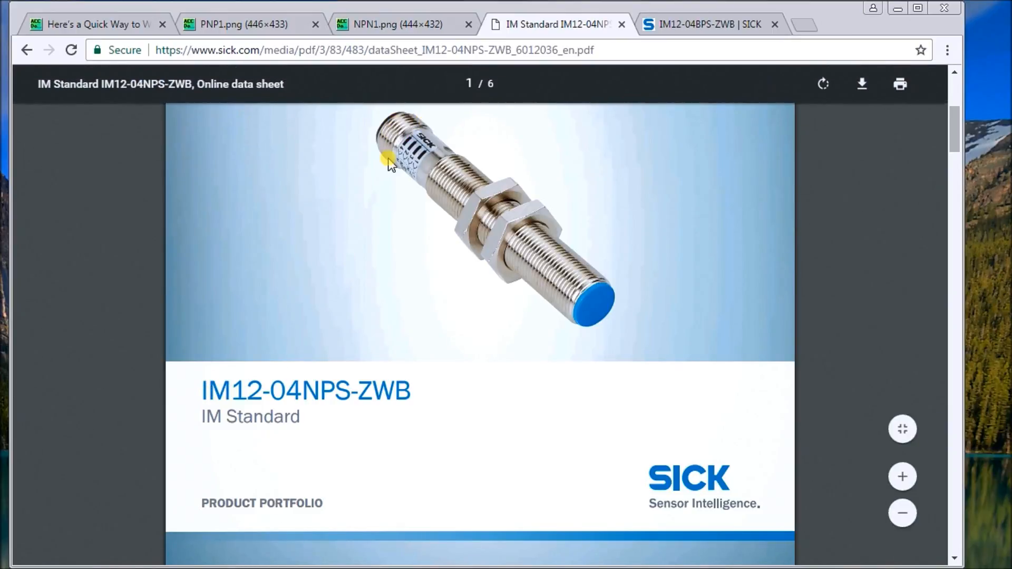
mouse_move(405, 216)
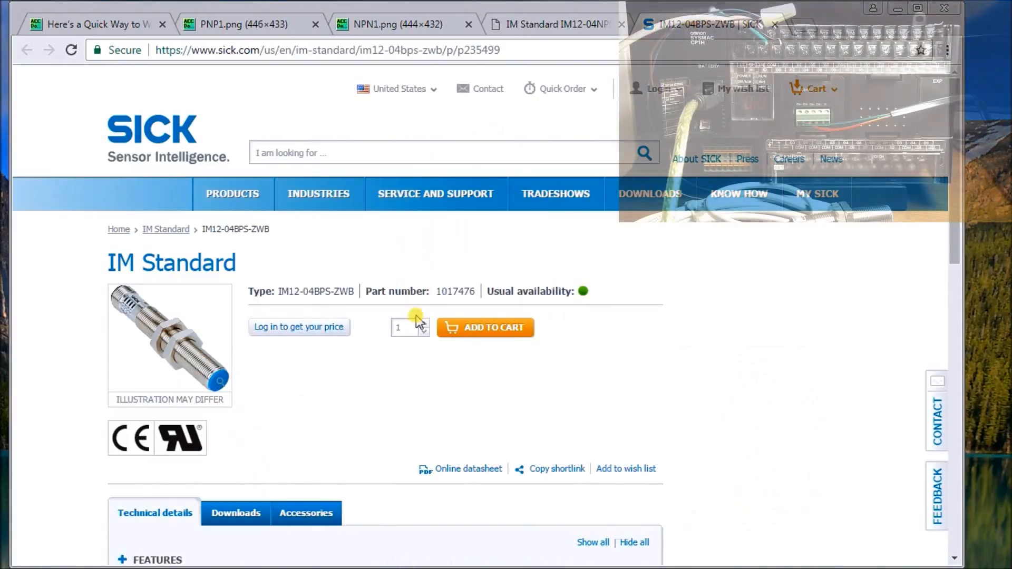
Expand the IM12-04BPS-ZWB Features section, showing PNP output, NO function and 4 mm range.
scroll(down, 3)
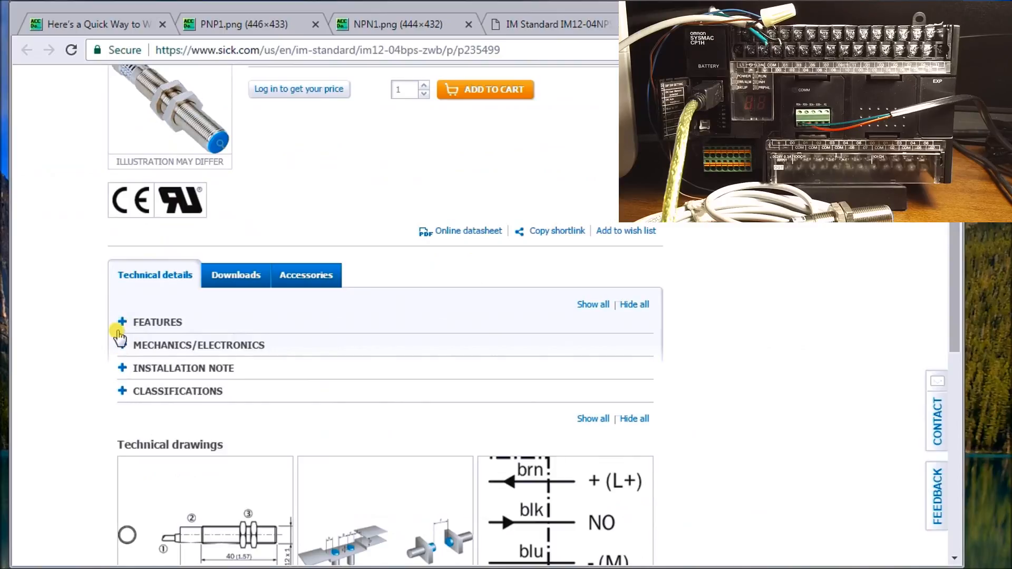
click(122, 322)
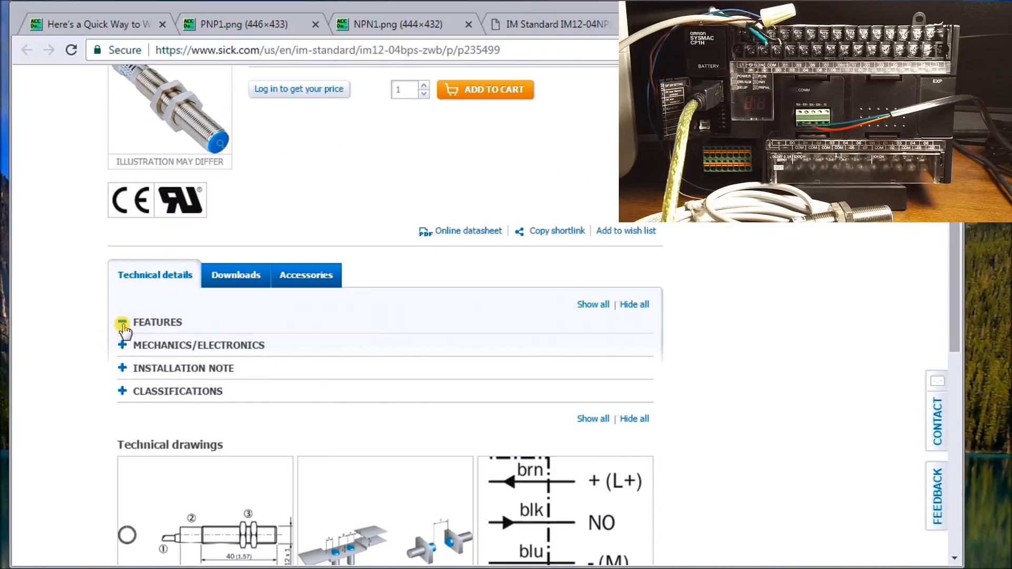
click(122, 322)
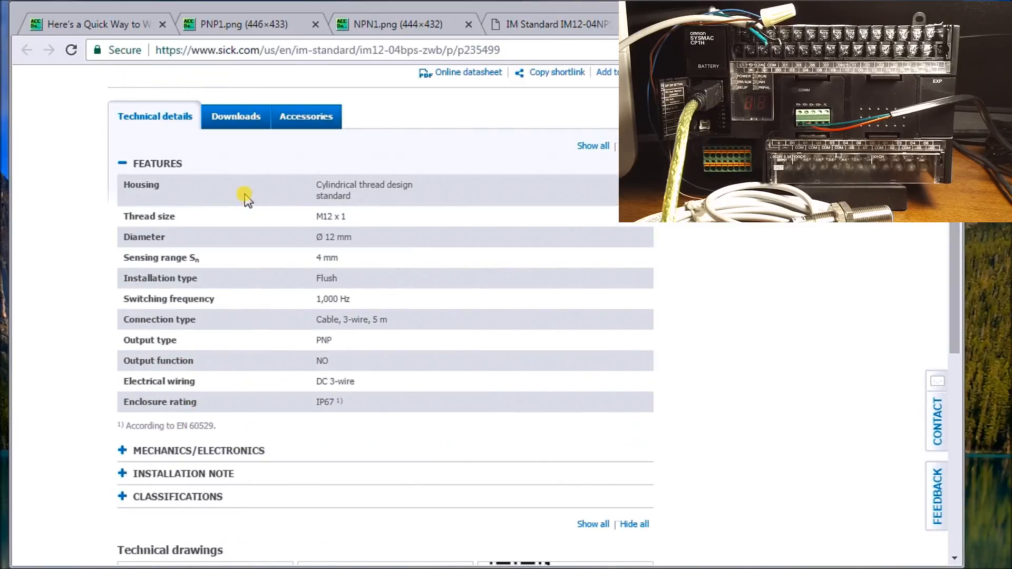
mouse_move(197, 353)
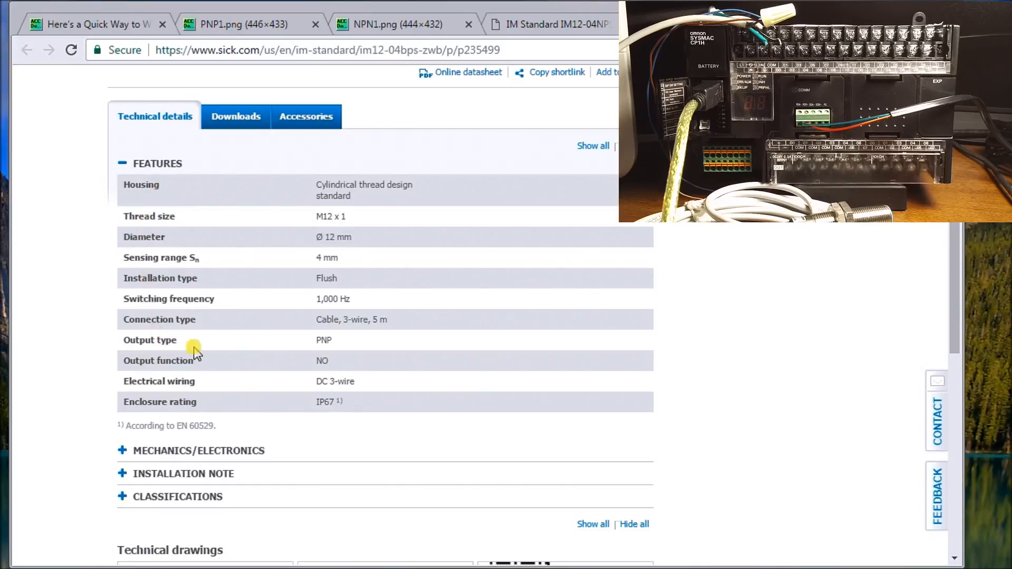
mouse_move(338, 351)
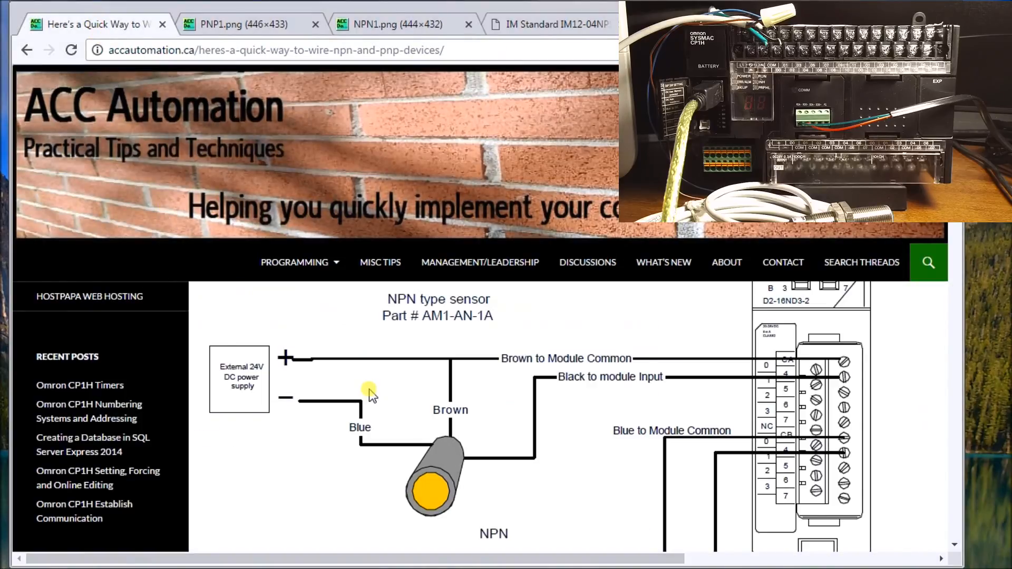
mouse_move(373, 387)
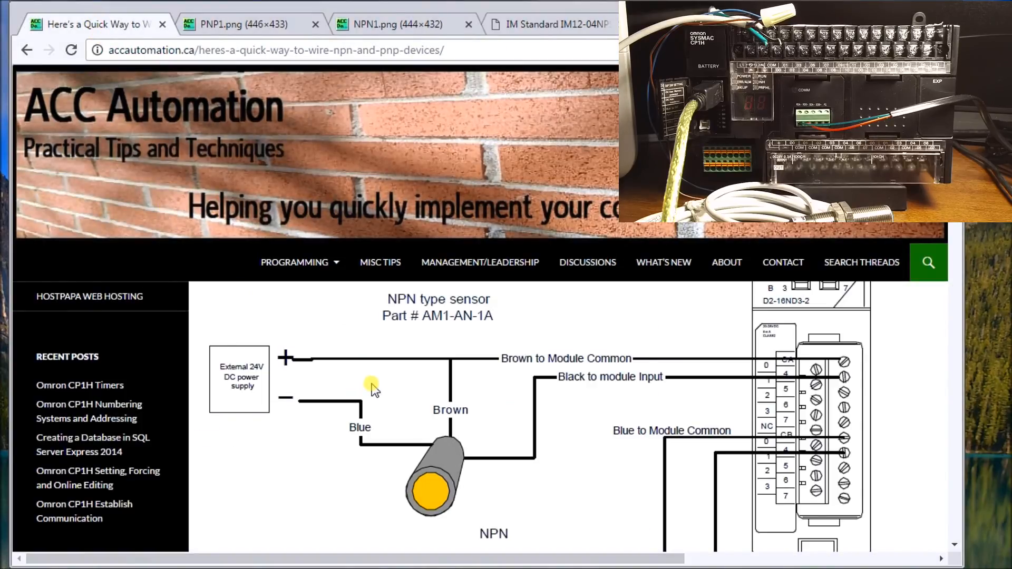
Scroll through the PNP1.png wiring diagram: brown to +V, black through load, blue to 0V.
scroll(down, 3)
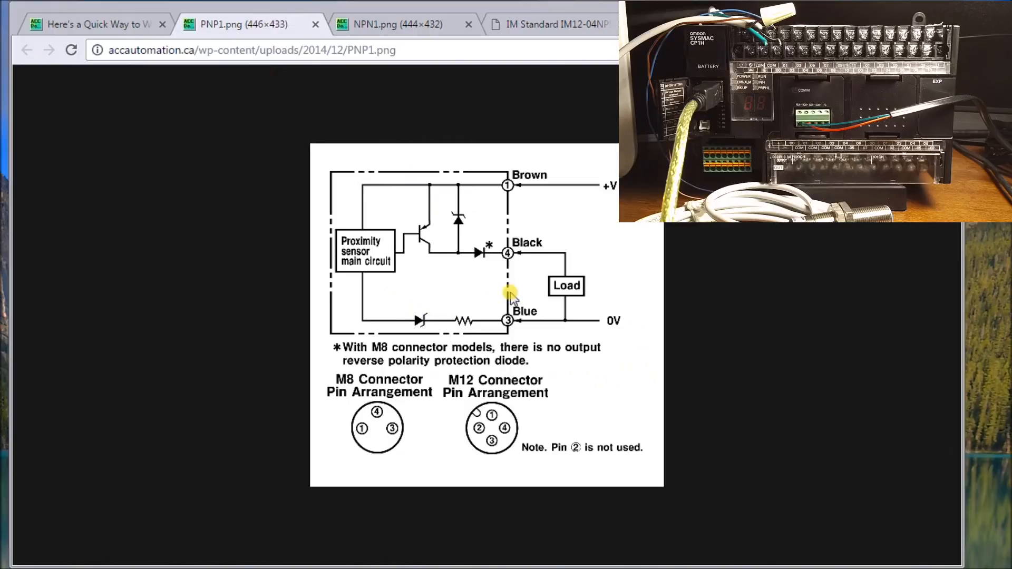
mouse_move(594, 274)
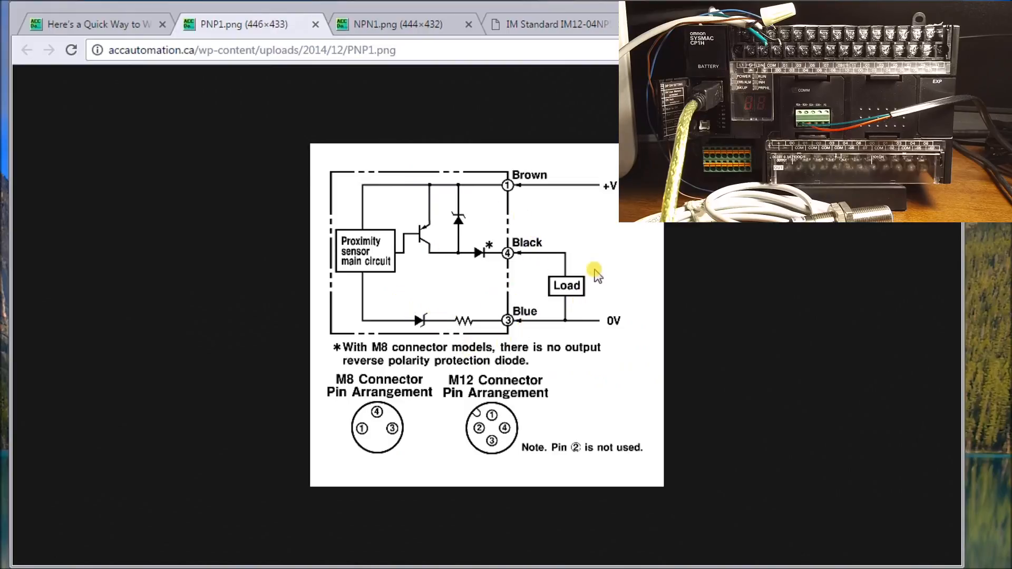
double_click(566, 285)
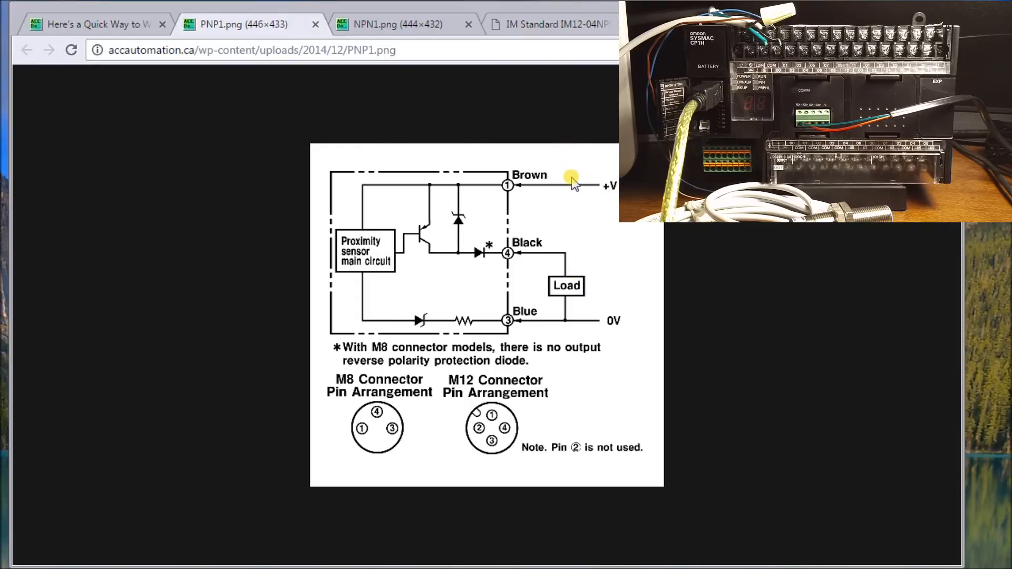
mouse_move(588, 190)
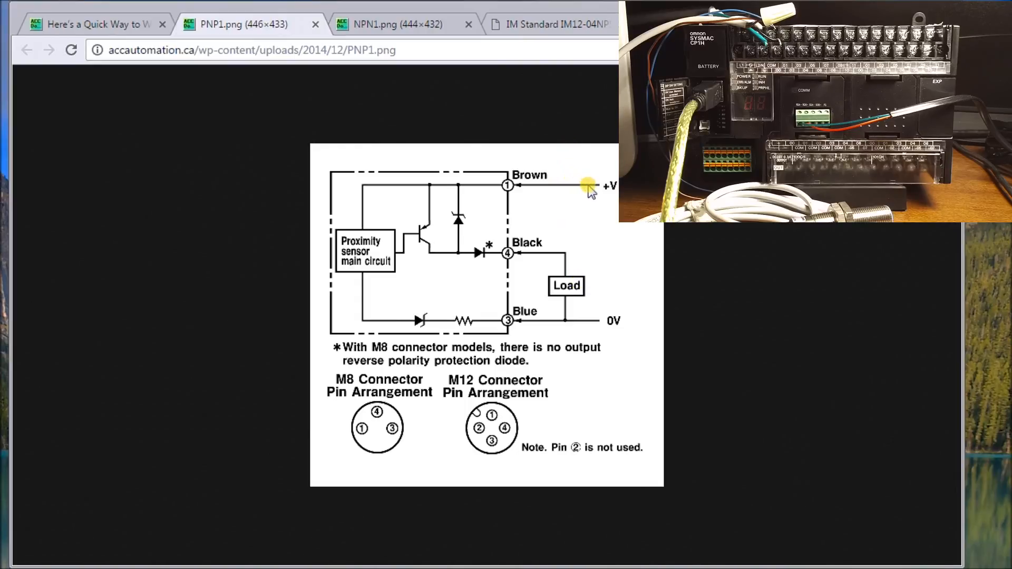
mouse_move(567, 263)
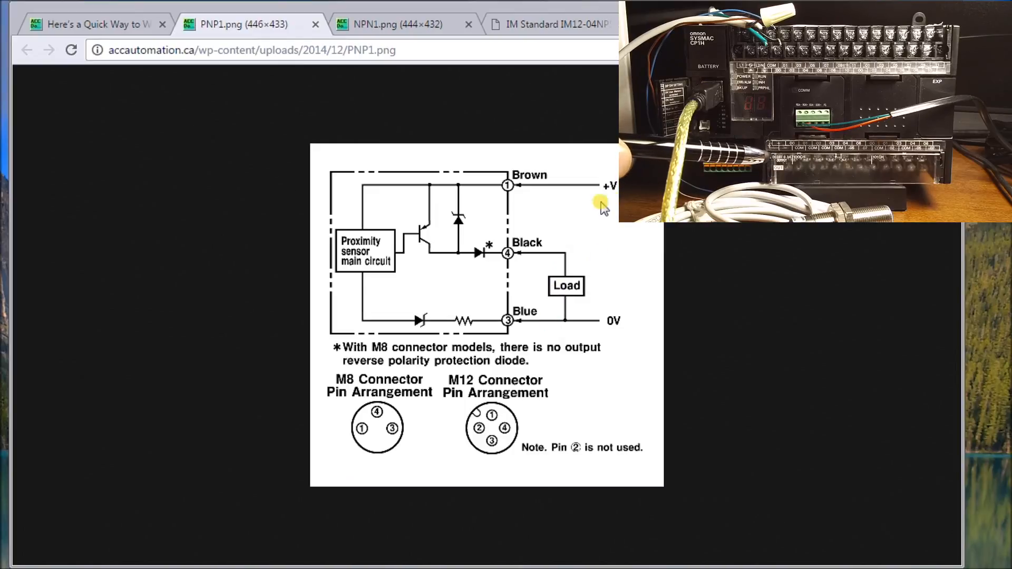
mouse_move(576, 203)
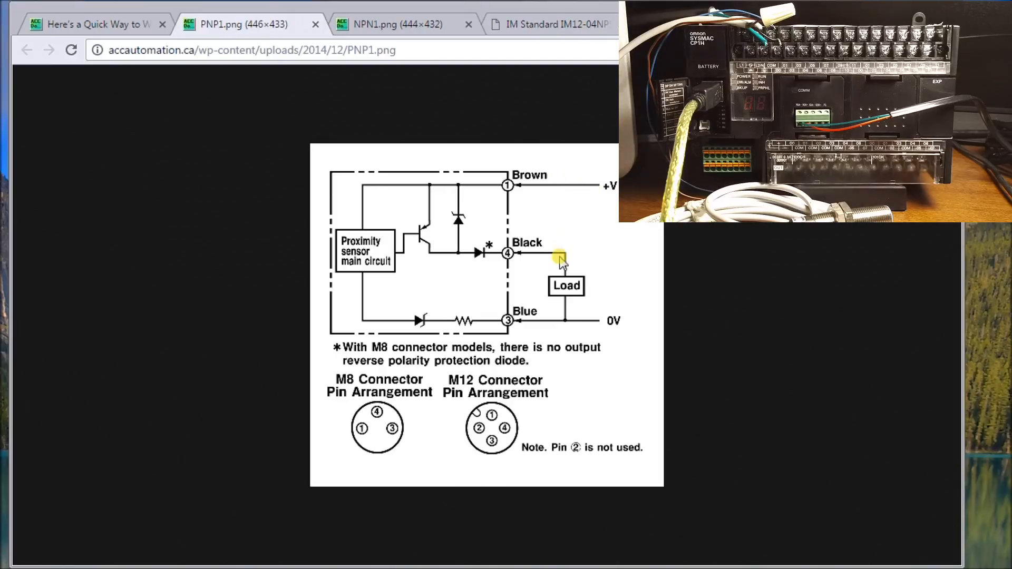
mouse_move(592, 202)
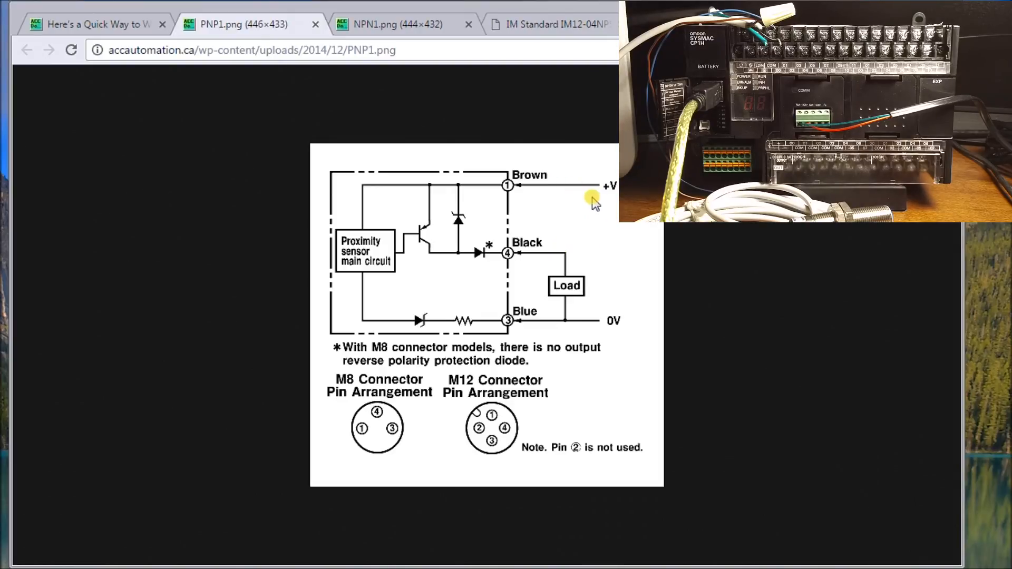